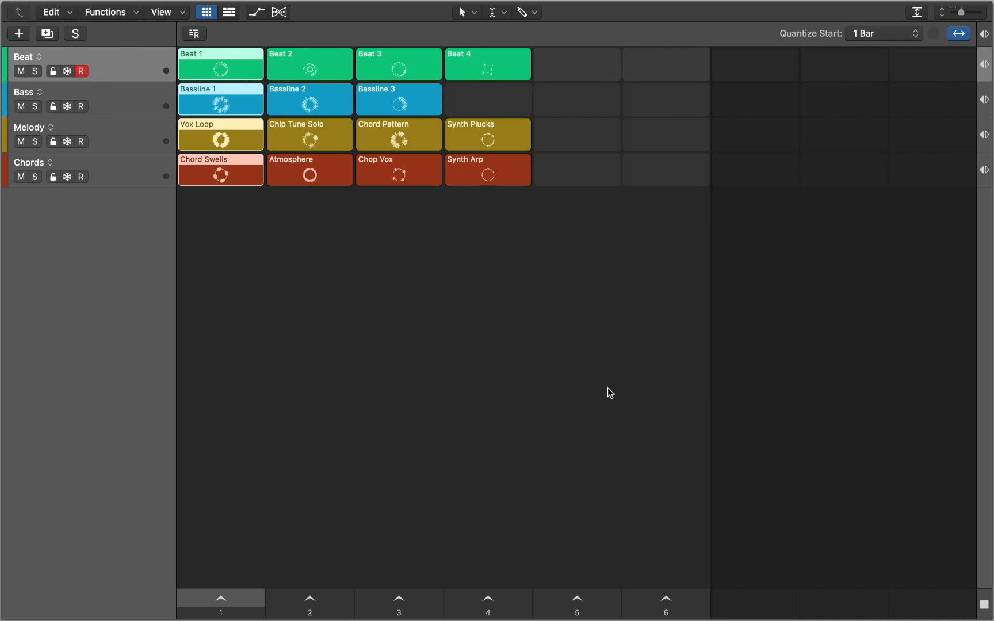
Launch the Synth Plucks loop cell and show the recorded regions beside the grid.
click(489, 139)
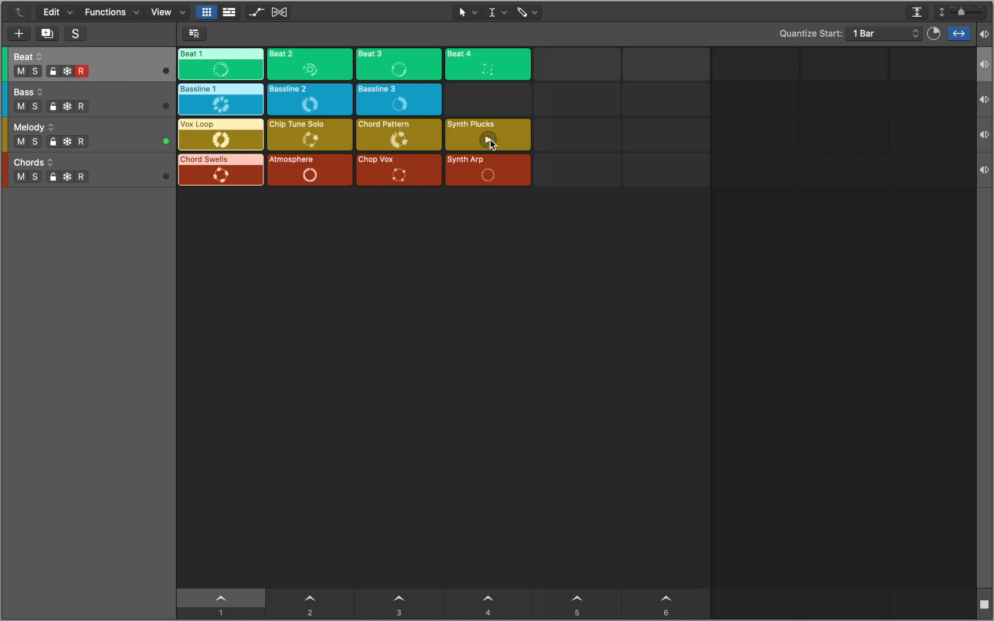
mouse_move(488, 570)
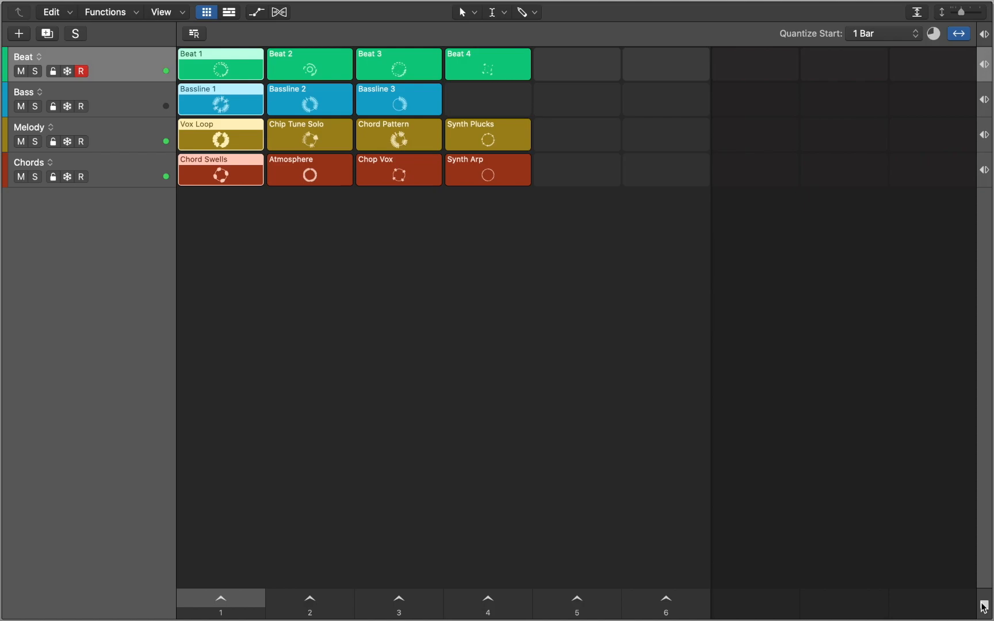
right_click(486, 169)
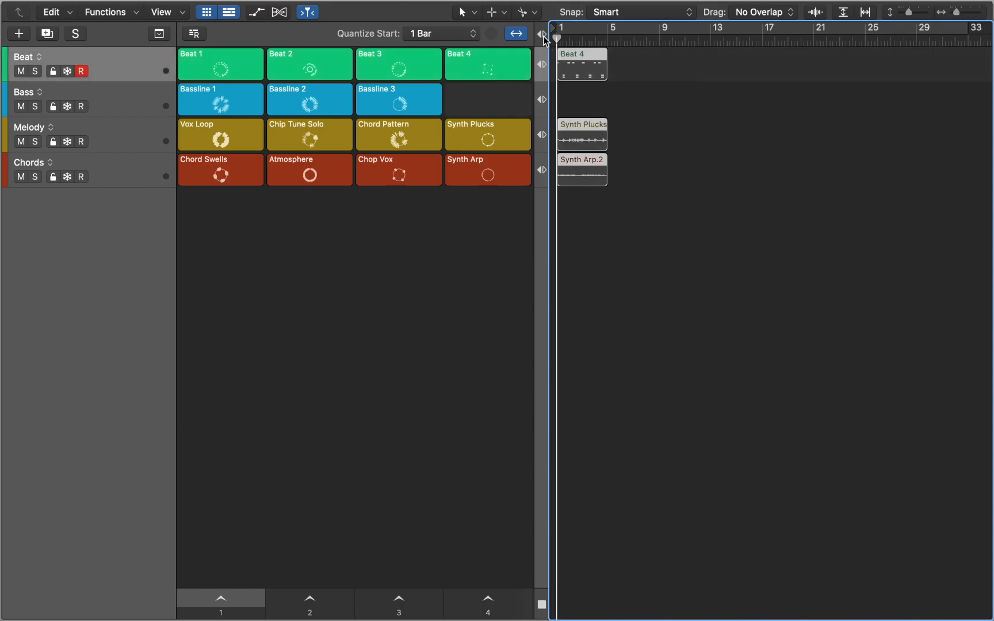
Hide the Tracks area and bring up the Beat track's Sampler Mapping page.
click(228, 12)
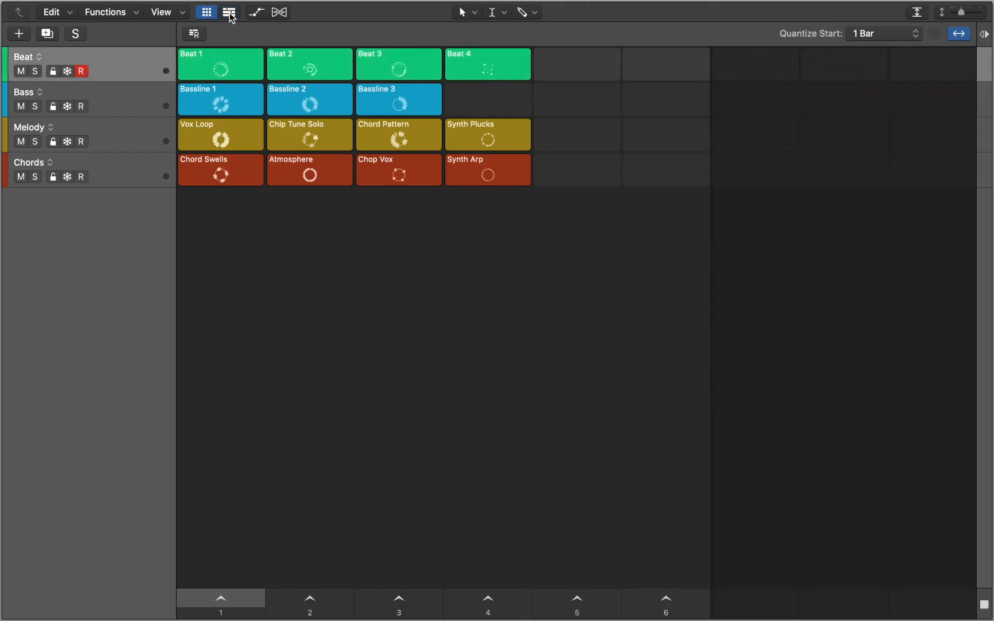
click(229, 11)
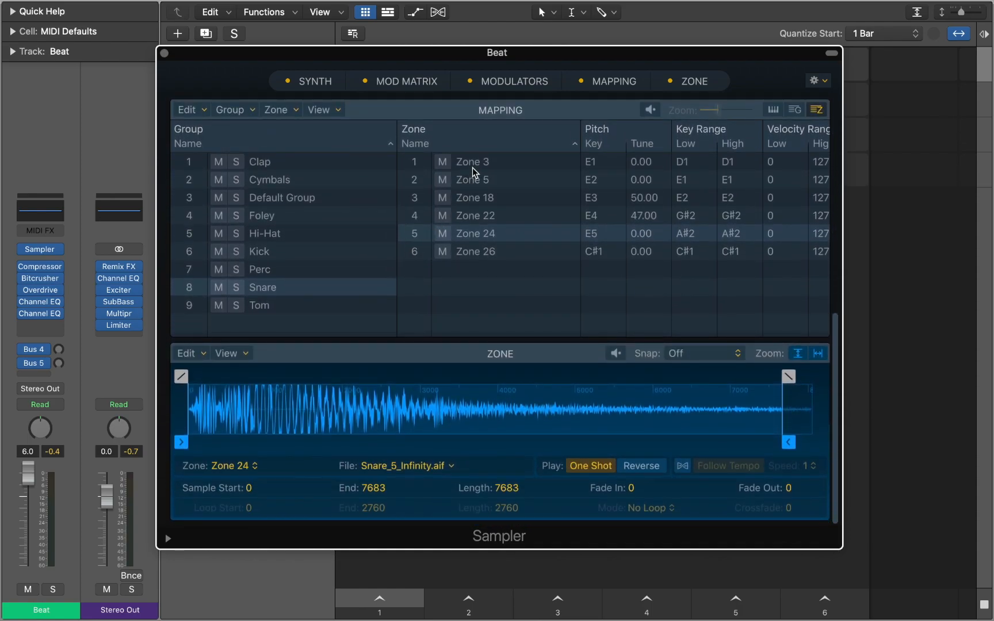
View Sampler Zones 3 and 26, then close Sampler and Remix FX and hide the Inspector.
click(473, 162)
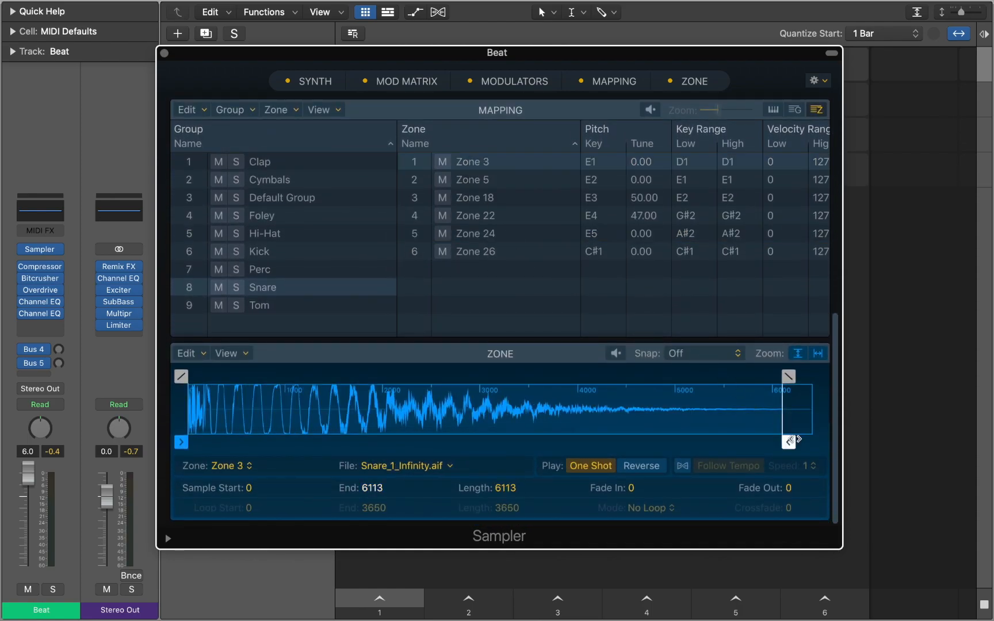
click(475, 251)
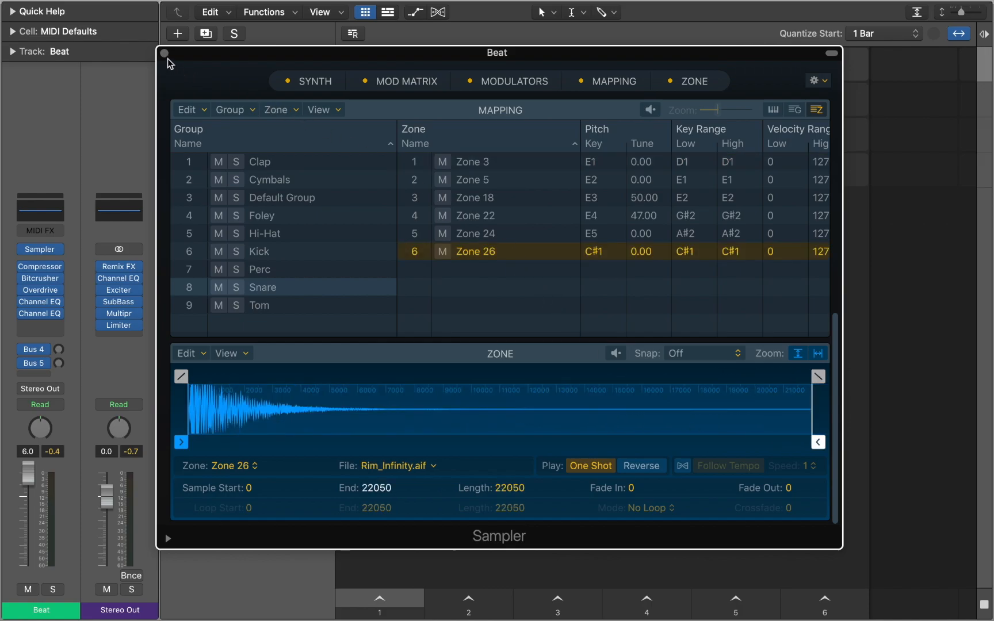
click(164, 52)
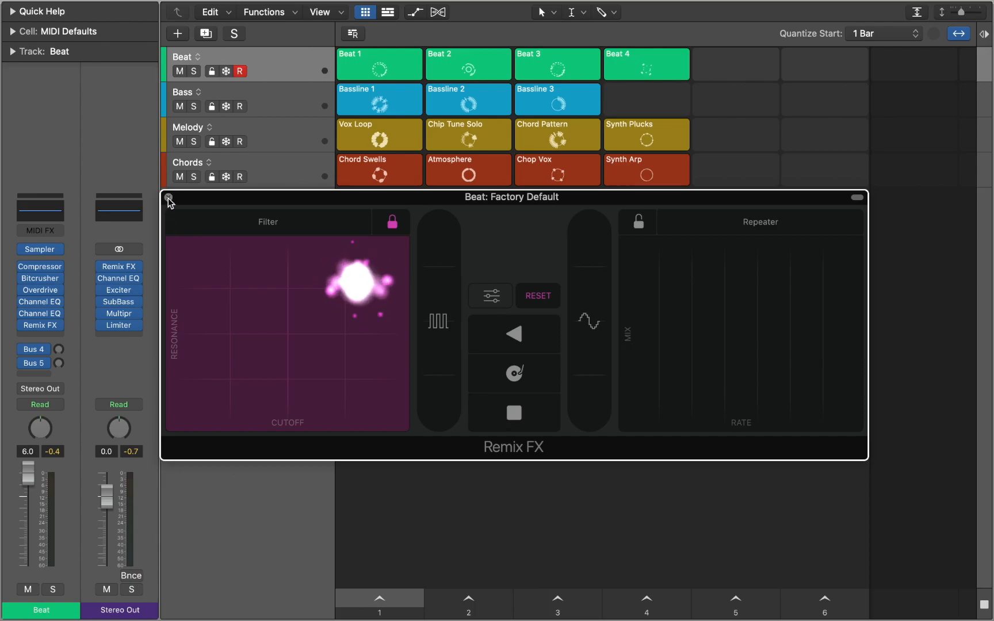
click(168, 198)
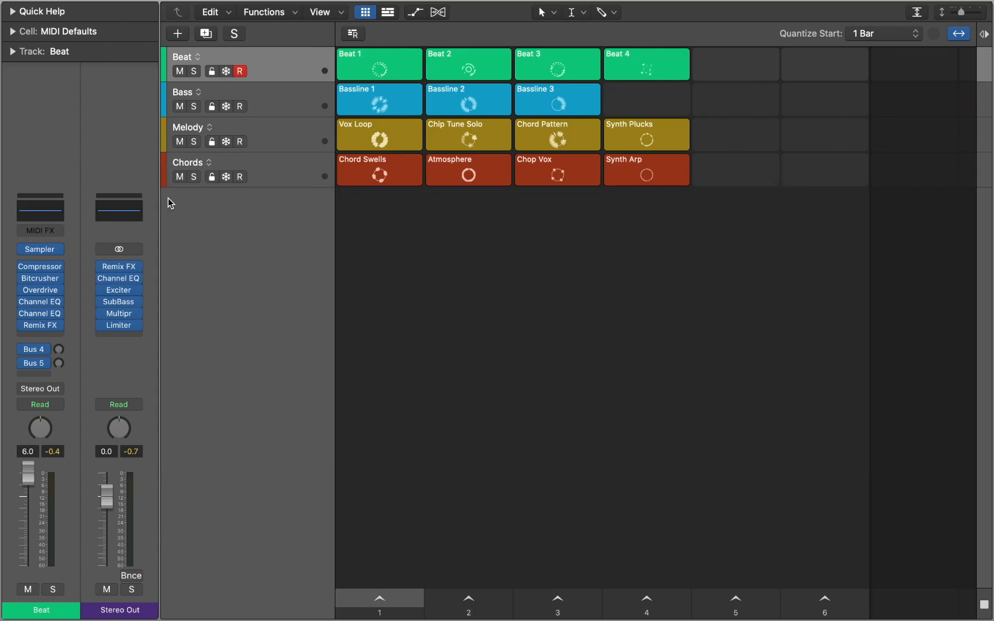
click(231, 11)
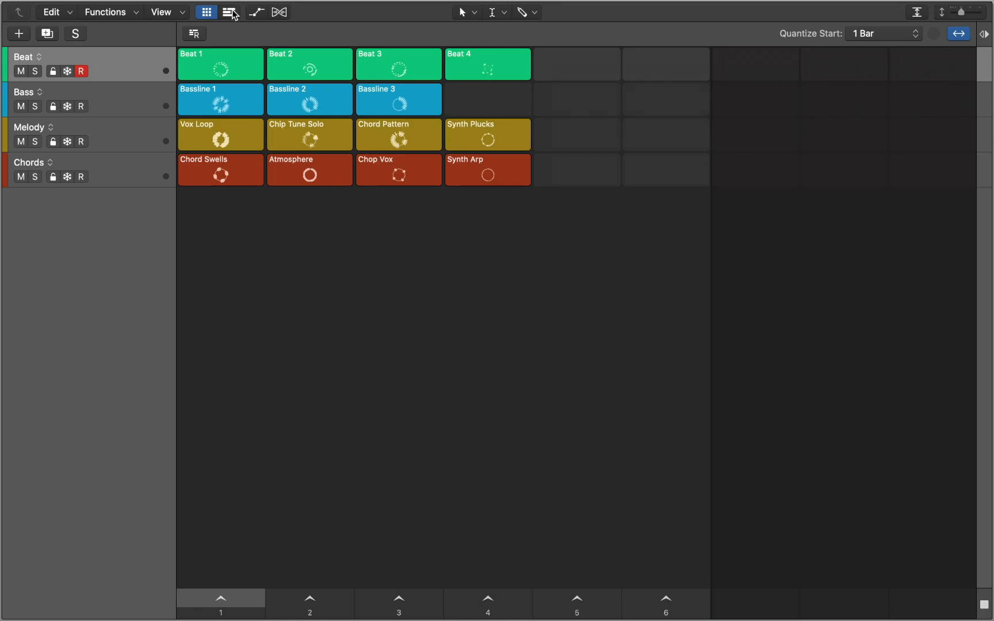
Open the Beat track in Step Sequencer and enable F3 step 2 and D3 steps 4 and 6.
click(229, 11)
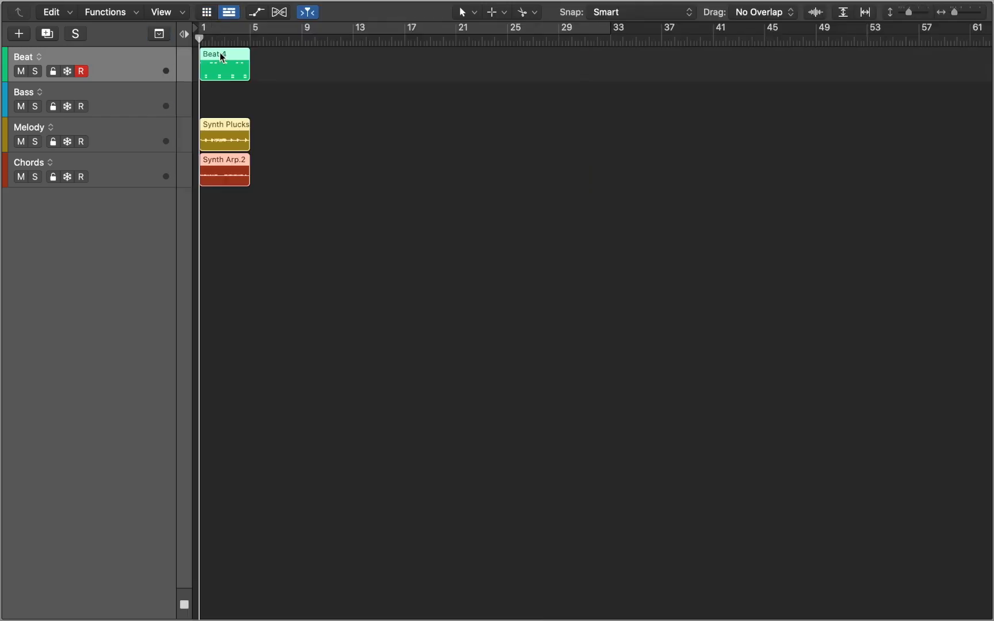
double_click(224, 64)
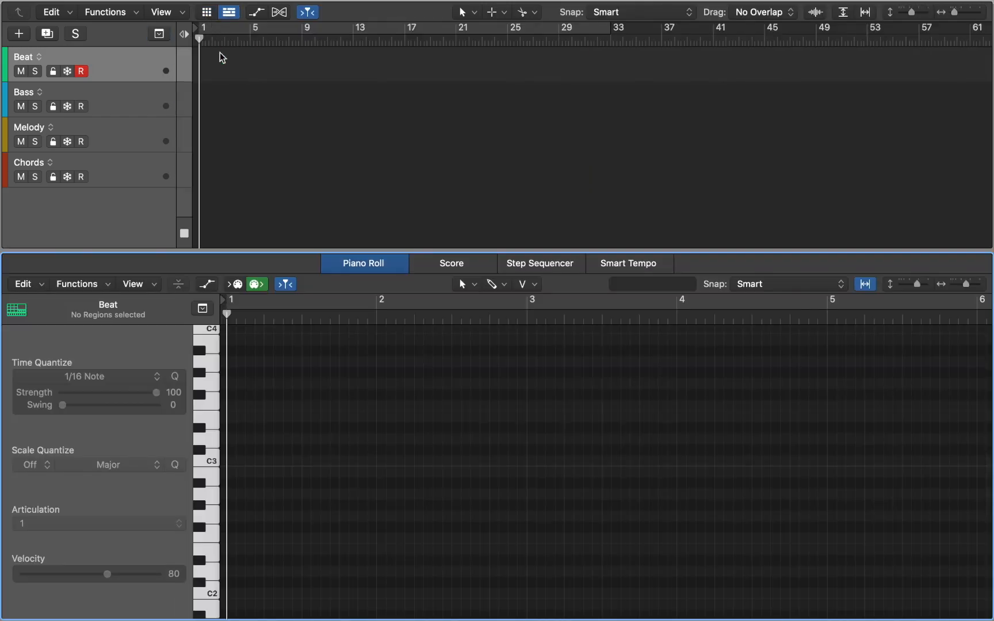
click(540, 263)
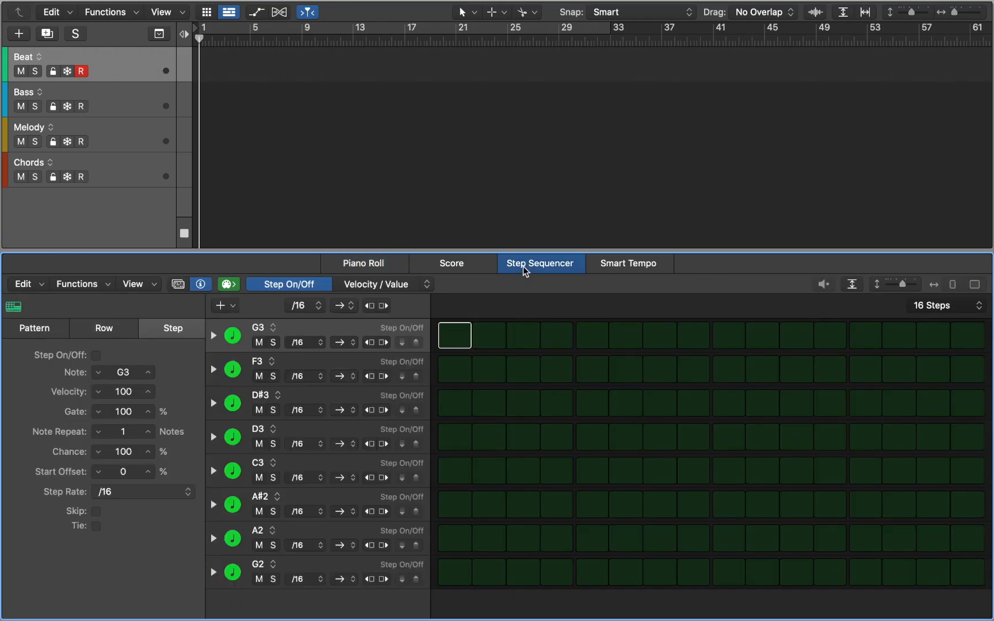
click(489, 369)
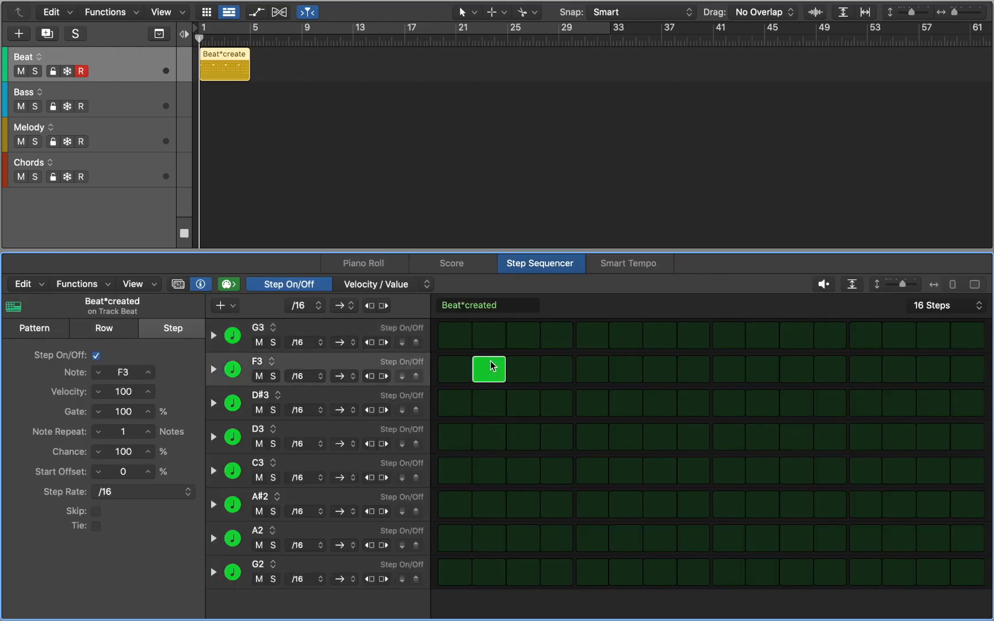
click(556, 437)
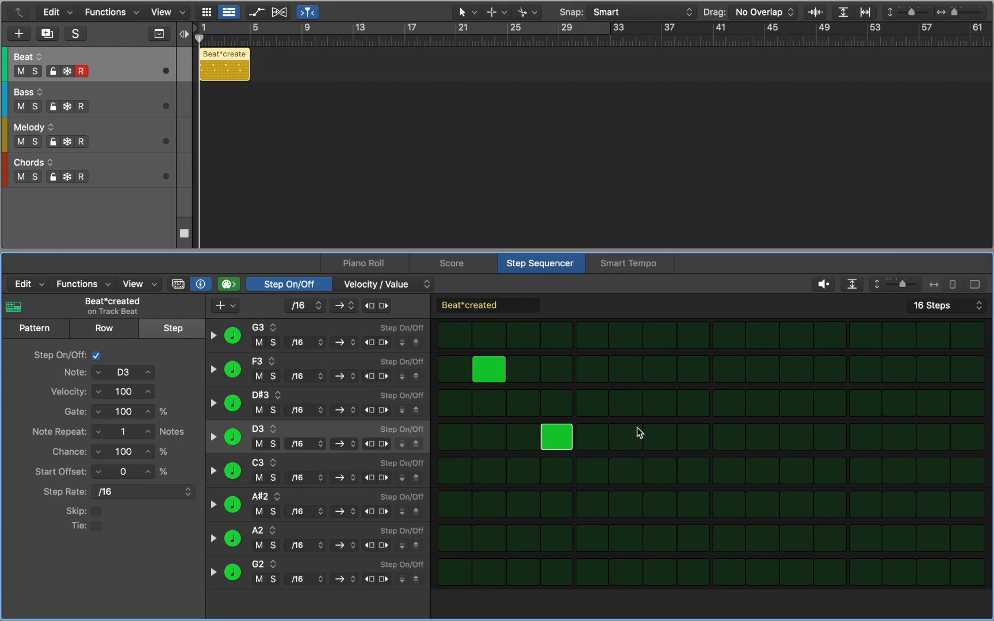
click(625, 437)
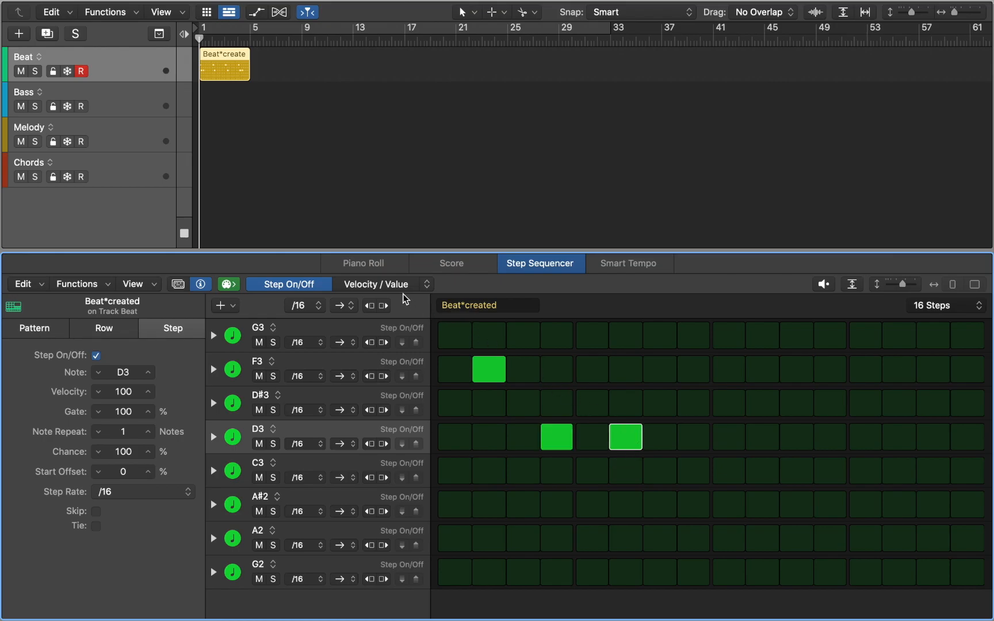
click(381, 283)
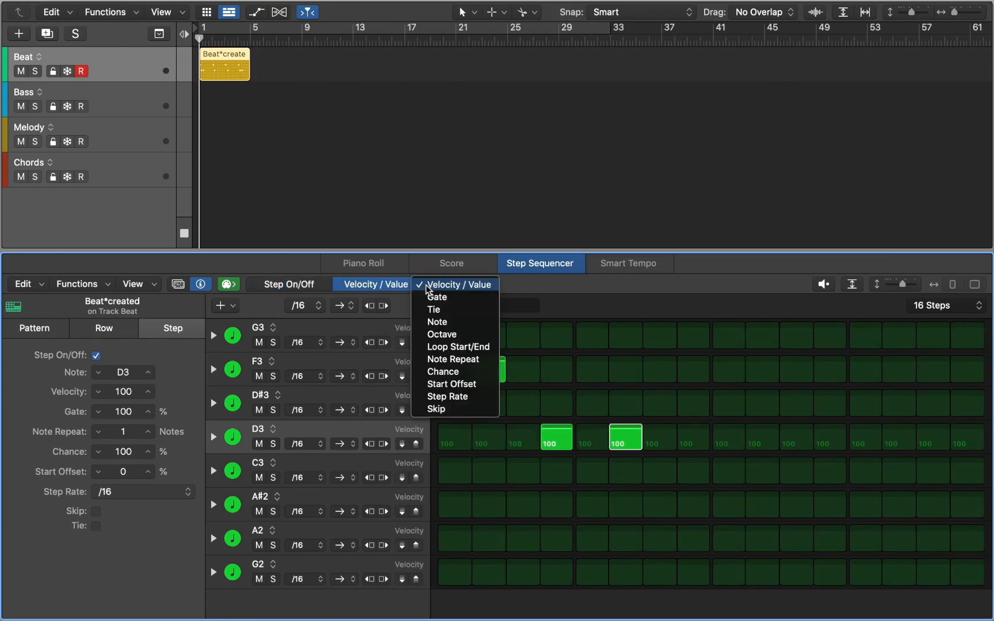
Give the F3 step 50% chance, then show each row's Loop Start/End points.
click(443, 372)
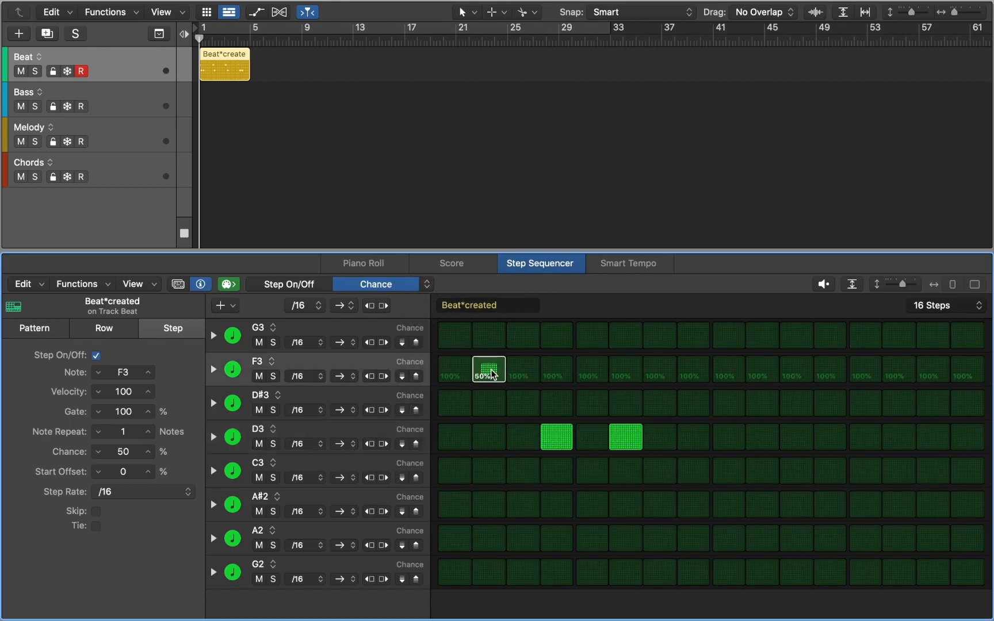
mouse_move(418, 290)
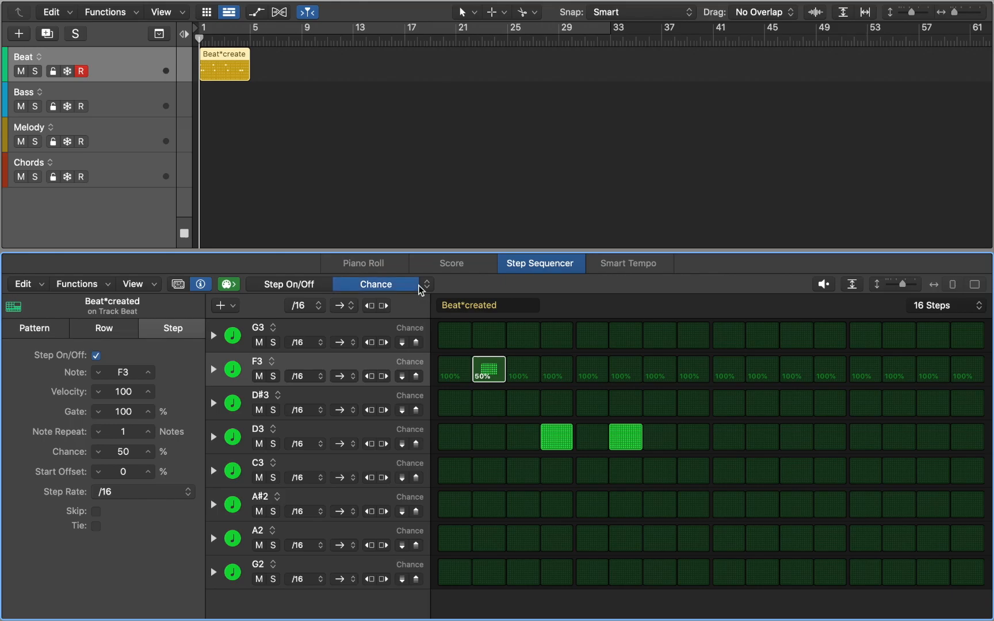
click(375, 284)
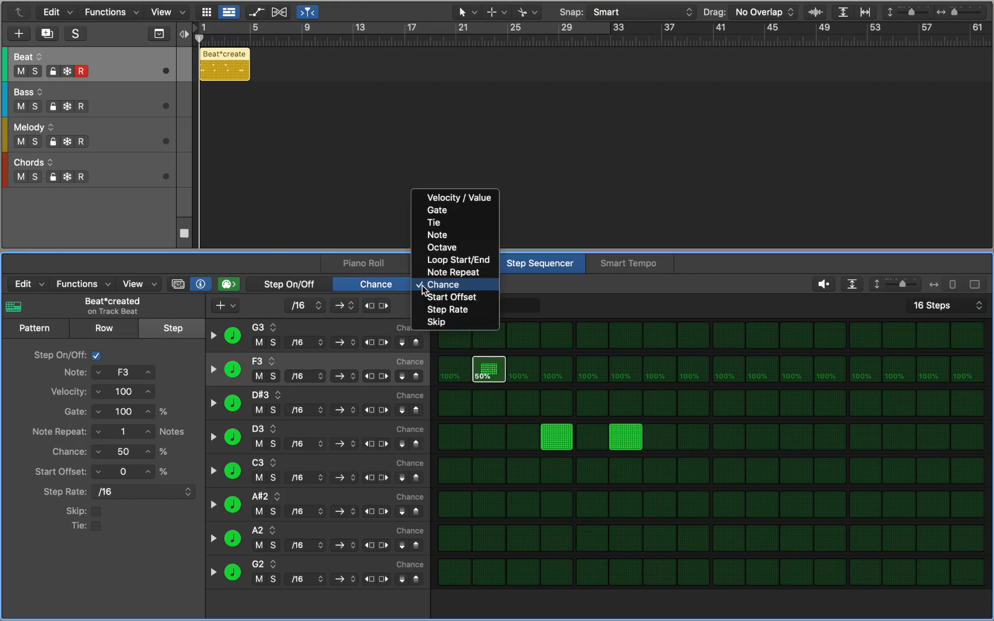
mouse_move(454, 260)
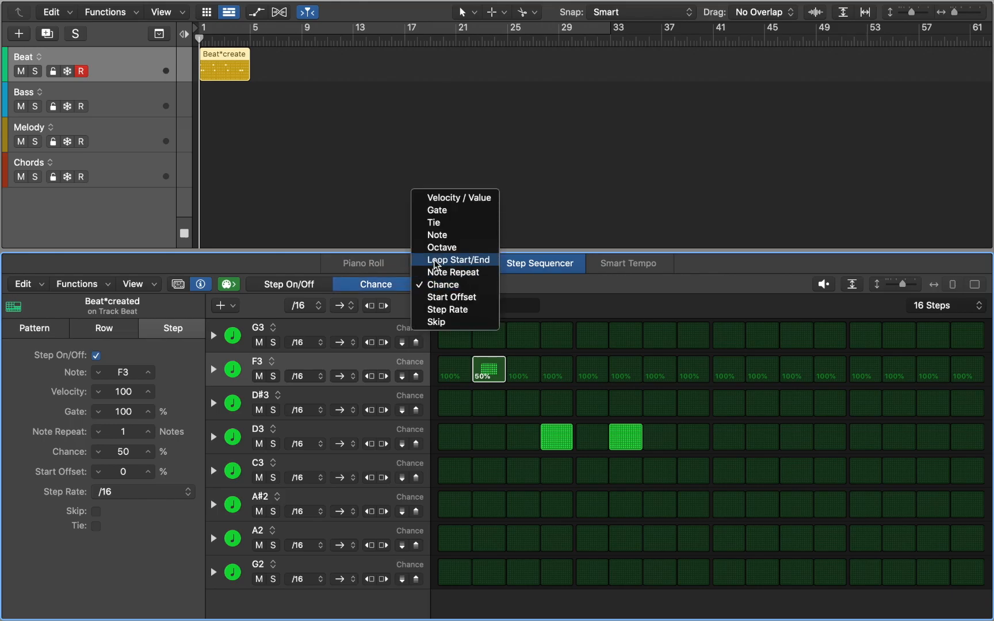
click(457, 260)
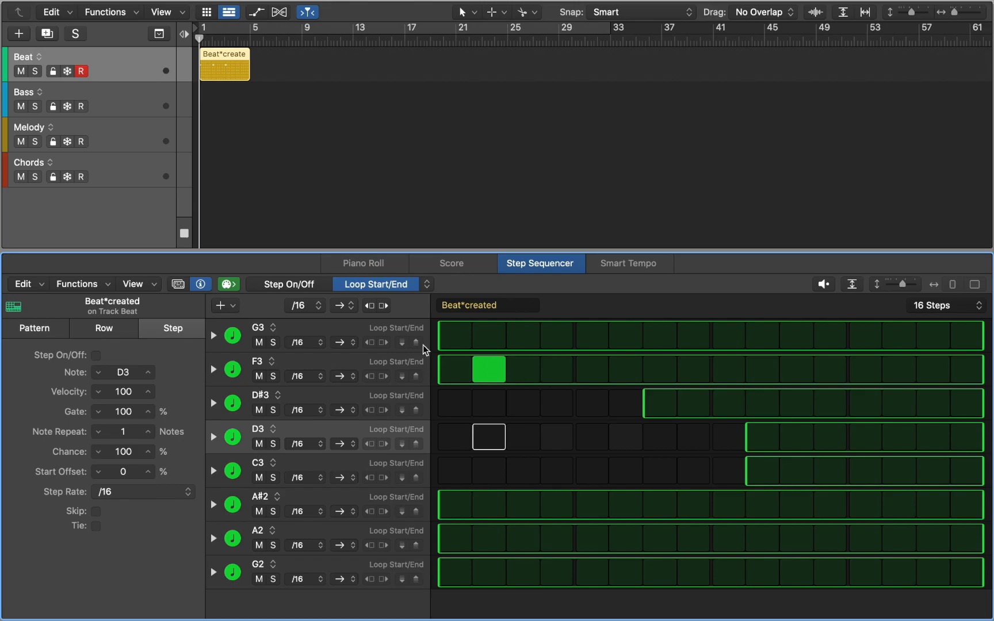
click(178, 284)
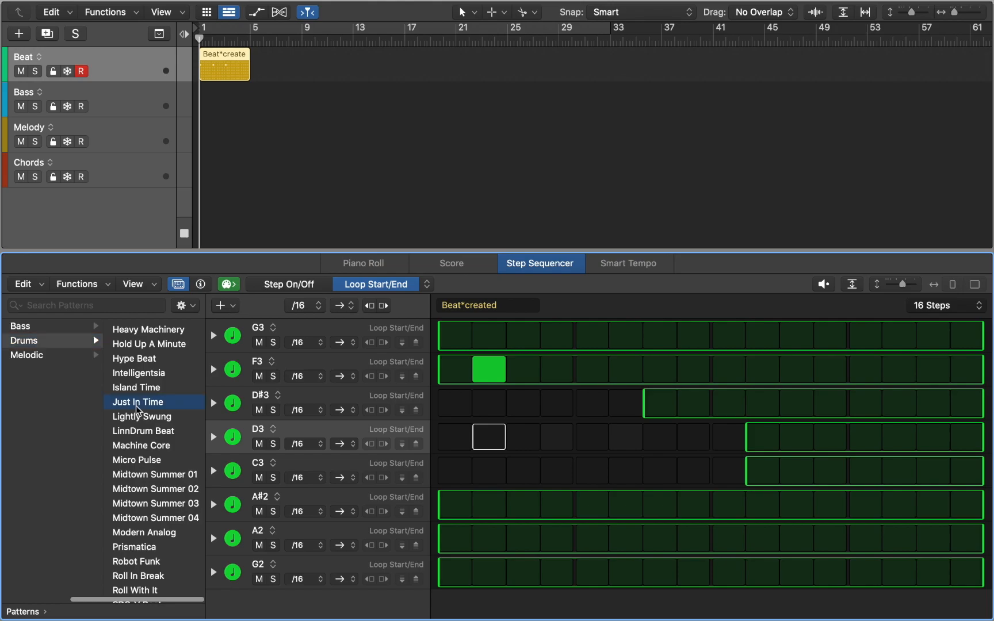
Apply the Magein Avot scale template from the Pattern Browser's Templates category.
click(137, 460)
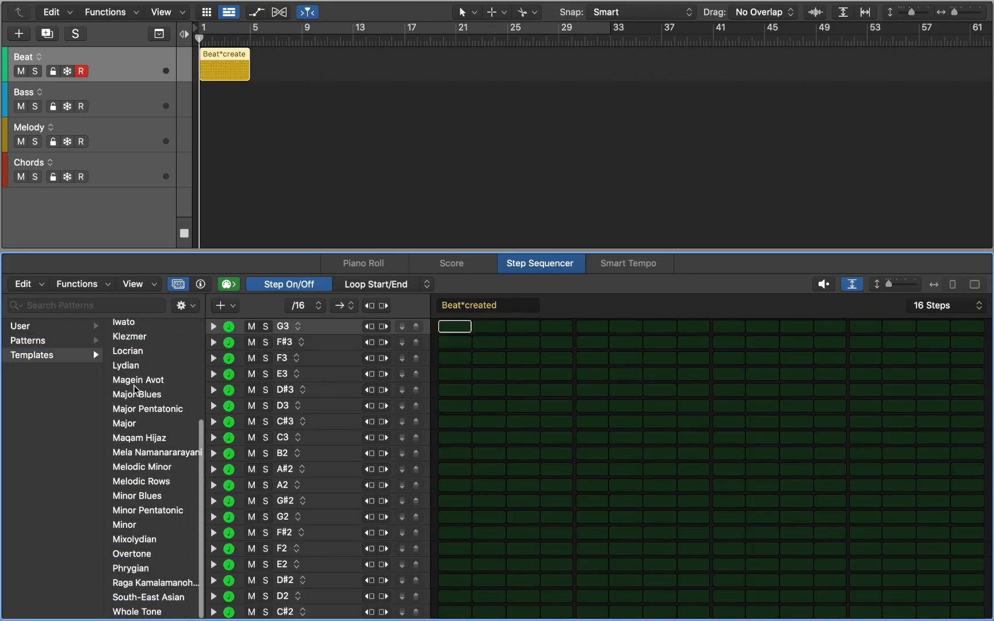
click(138, 380)
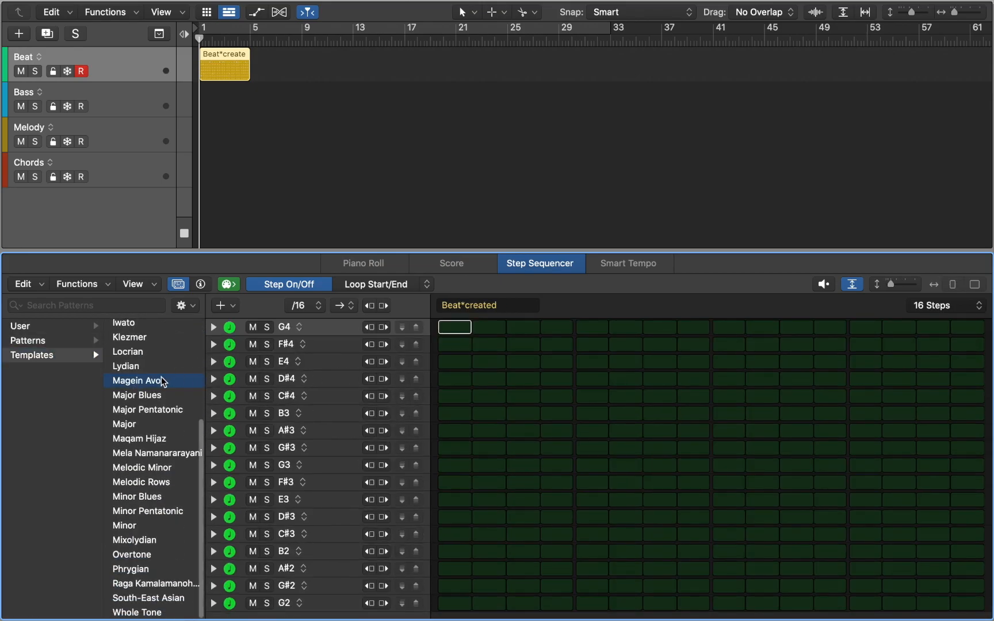
mouse_move(63, 325)
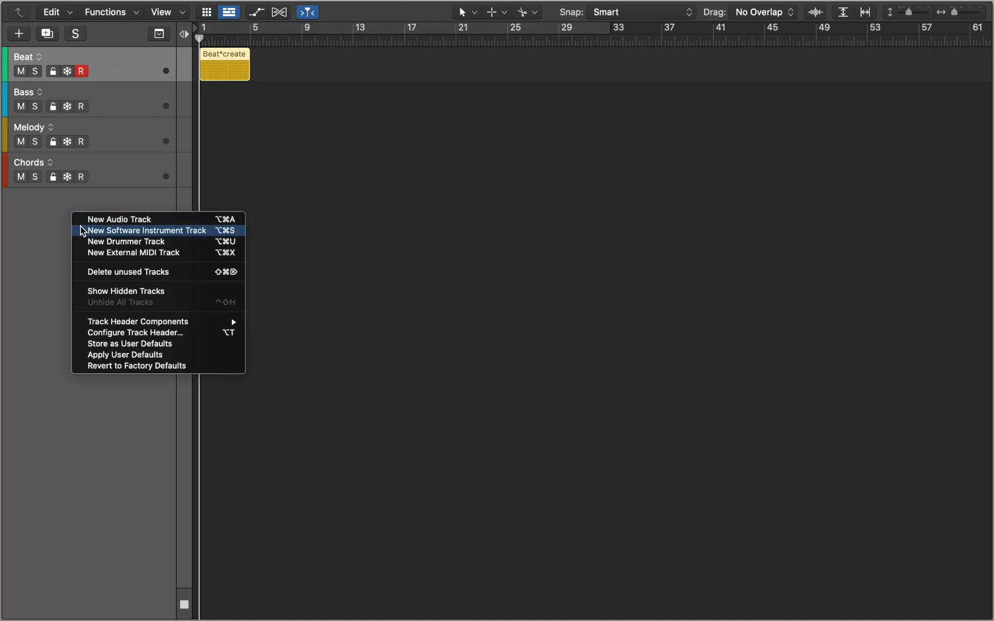
Add a software instrument track with Drum Synth and switch its sound to Snares and Claps.
click(145, 230)
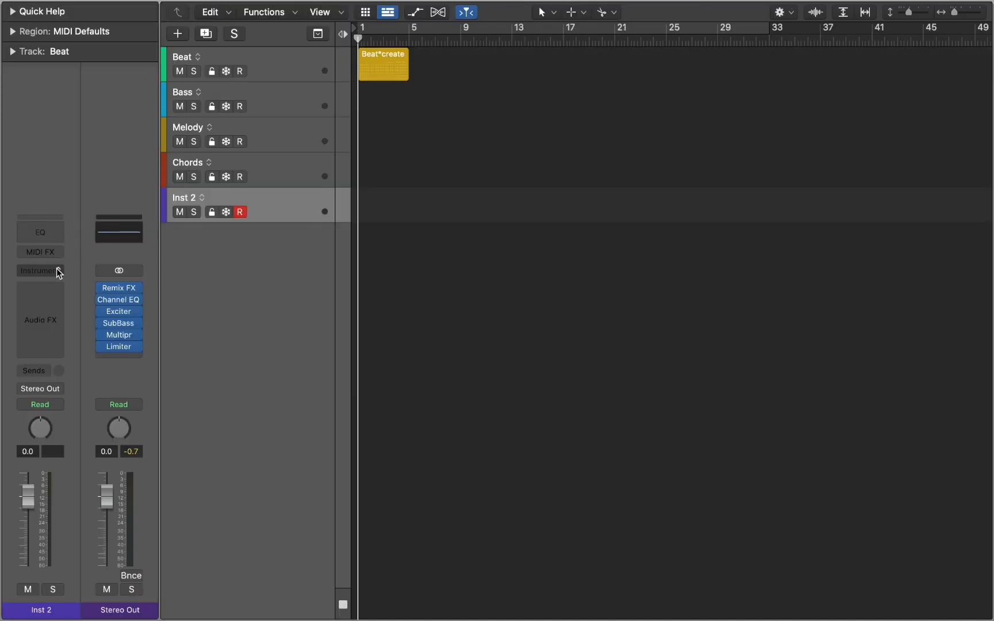
click(40, 271)
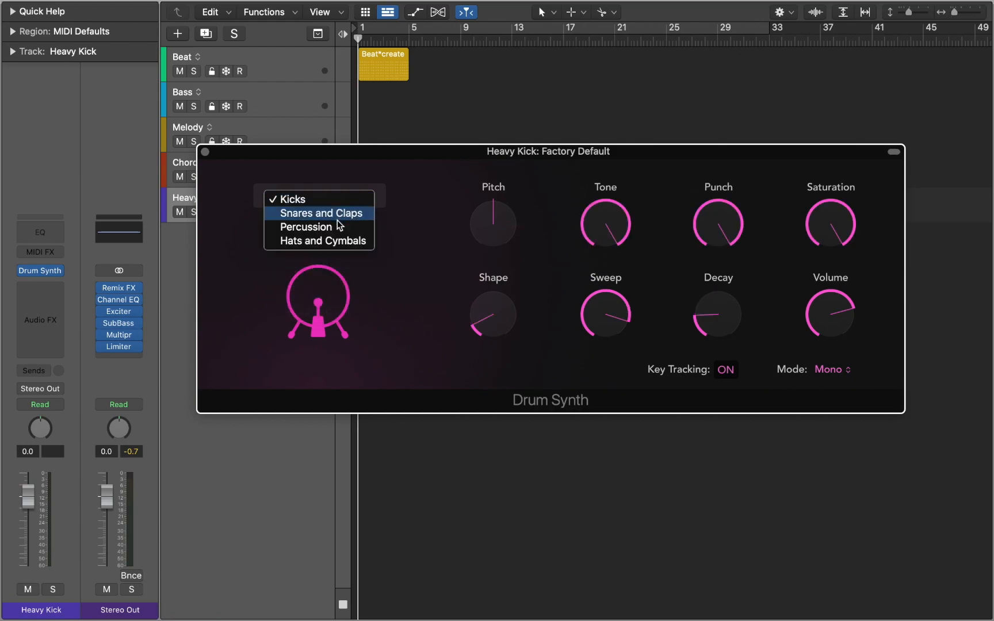
click(320, 213)
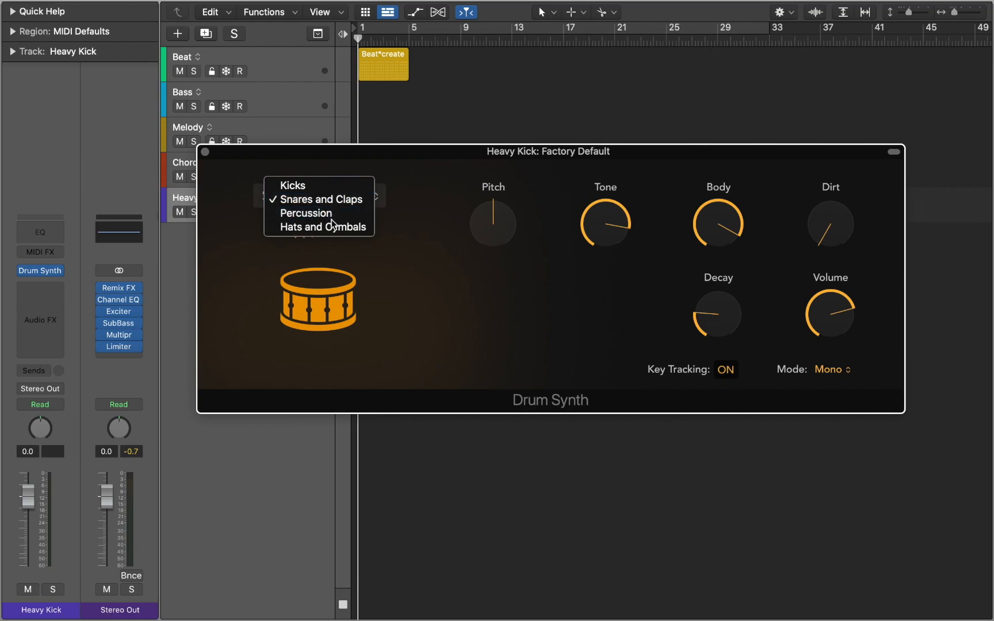
click(305, 213)
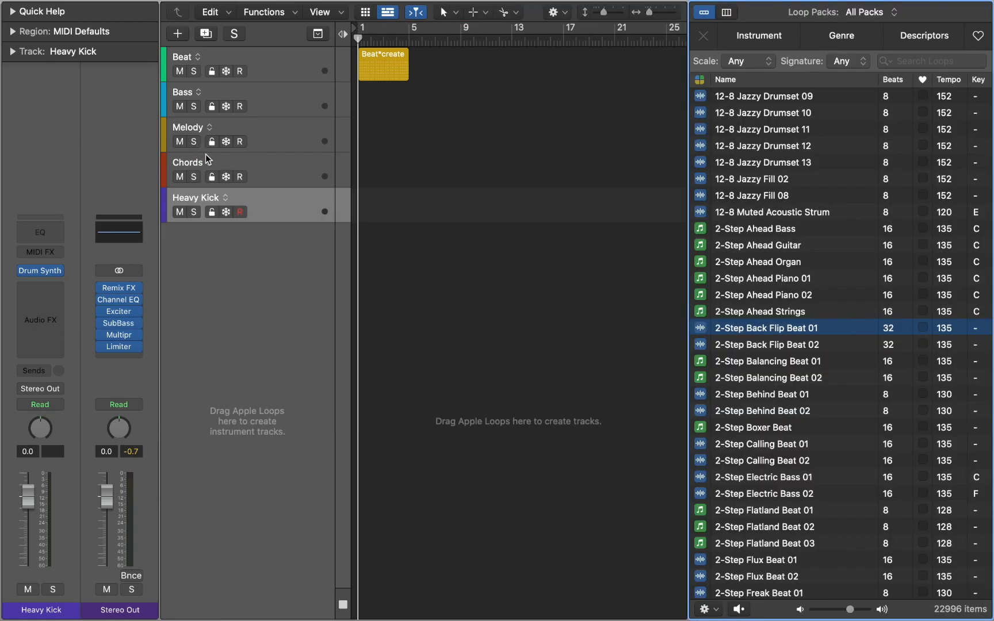
mouse_move(702, 150)
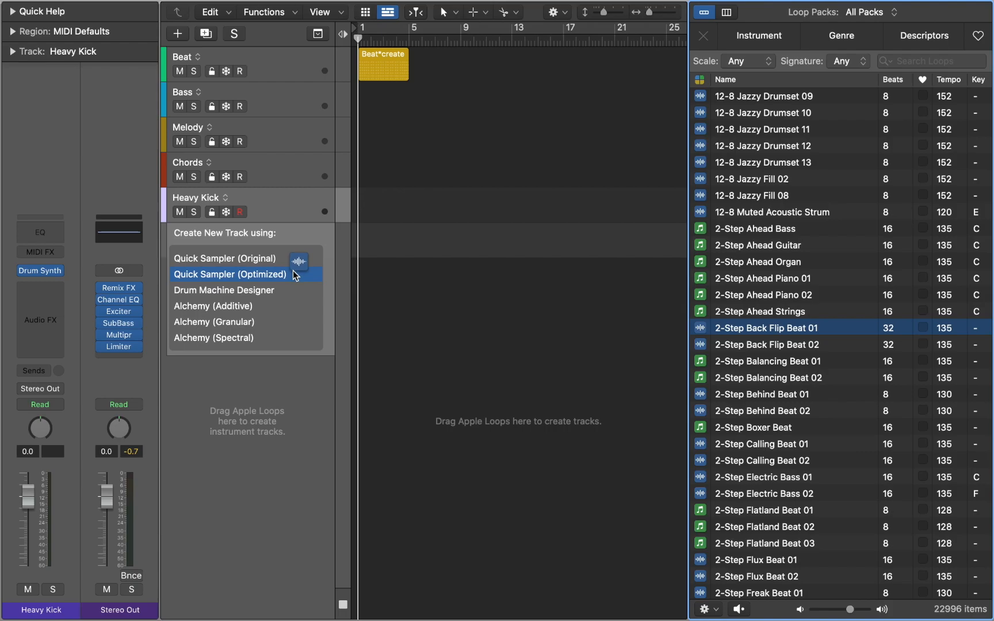
mouse_move(285, 258)
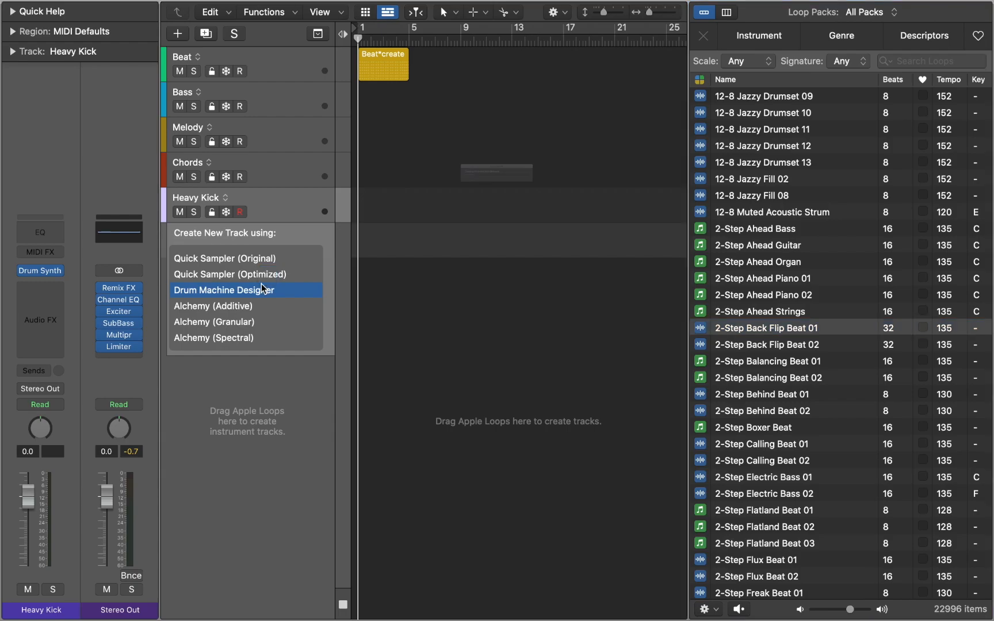
Choose Drum Machine Designer for the dropped 12-8 Jazzy Drumset 12 loop.
click(222, 290)
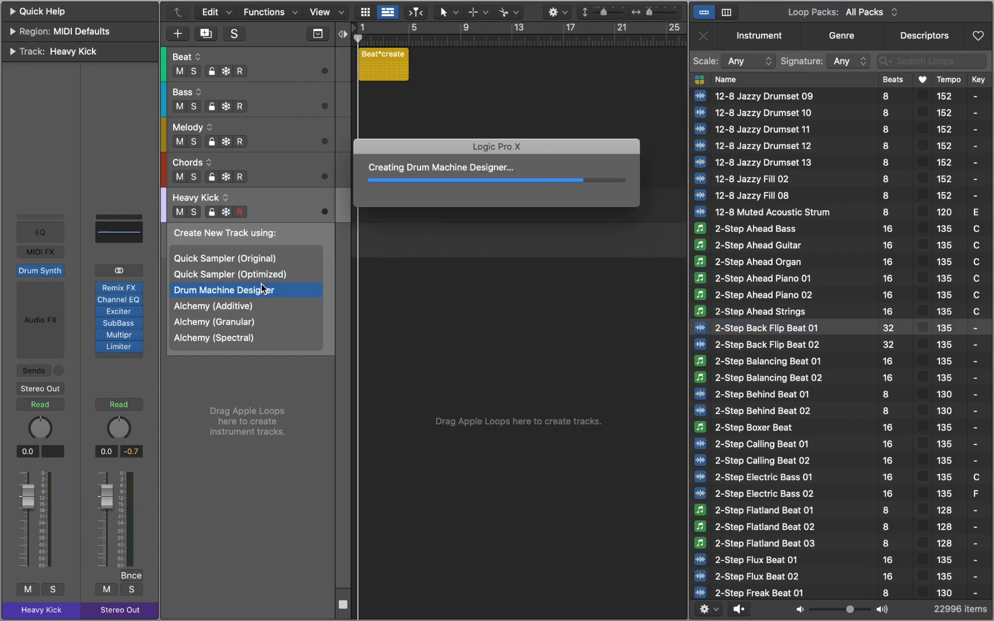
Inspect the Inst 7 and Inst 12 pads, moving Inst 12's sample start to 1.019 s.
click(231, 290)
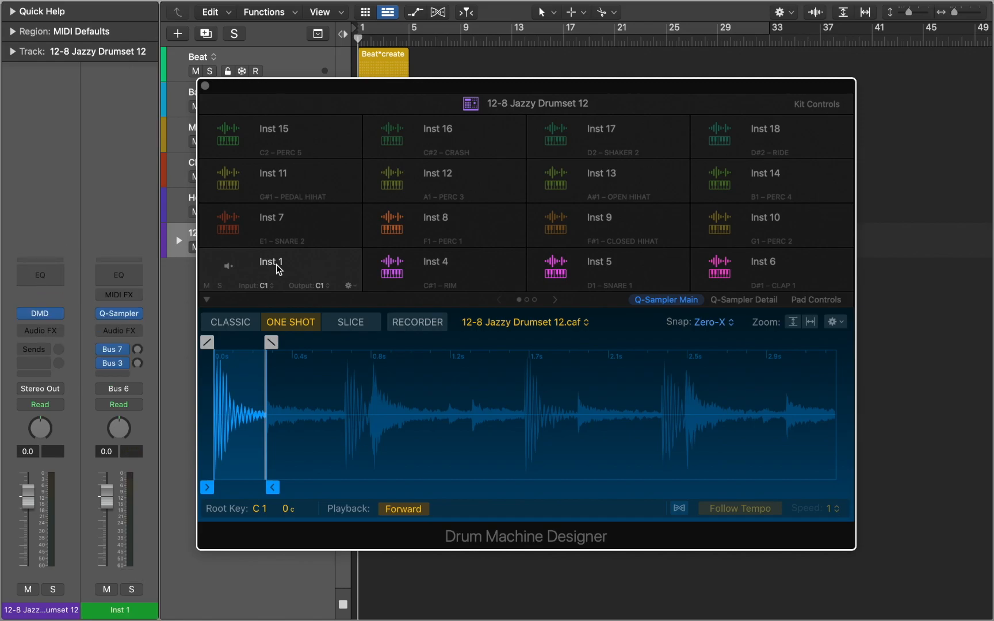
click(271, 225)
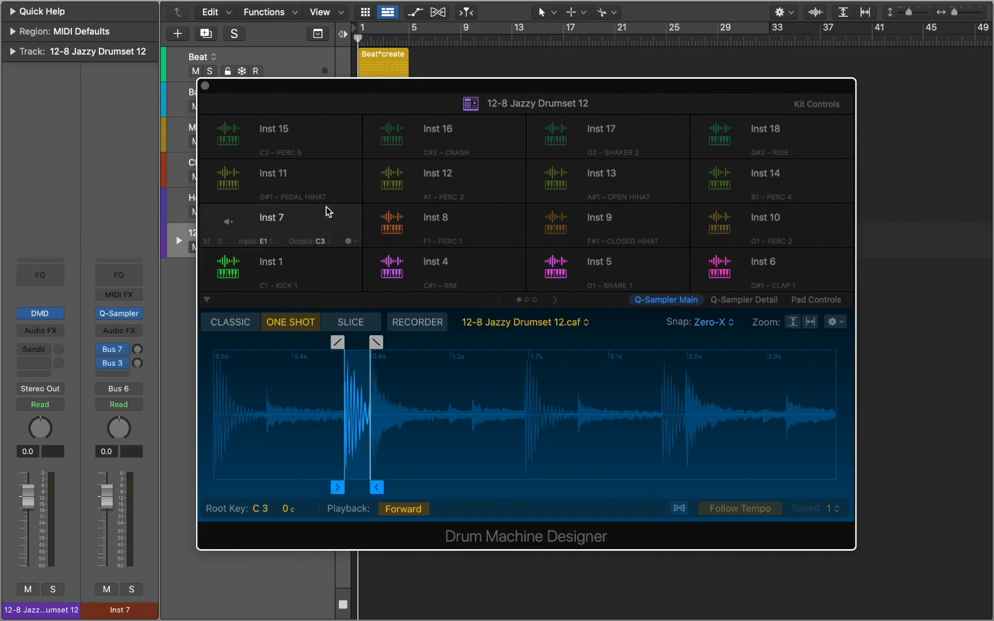
click(437, 181)
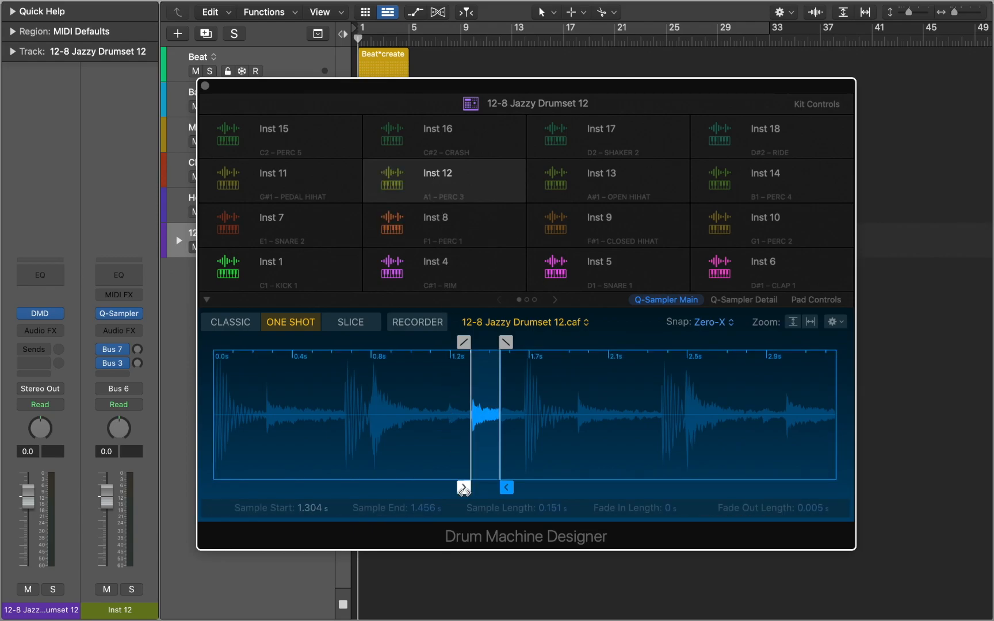
drag(462, 488, 408, 489)
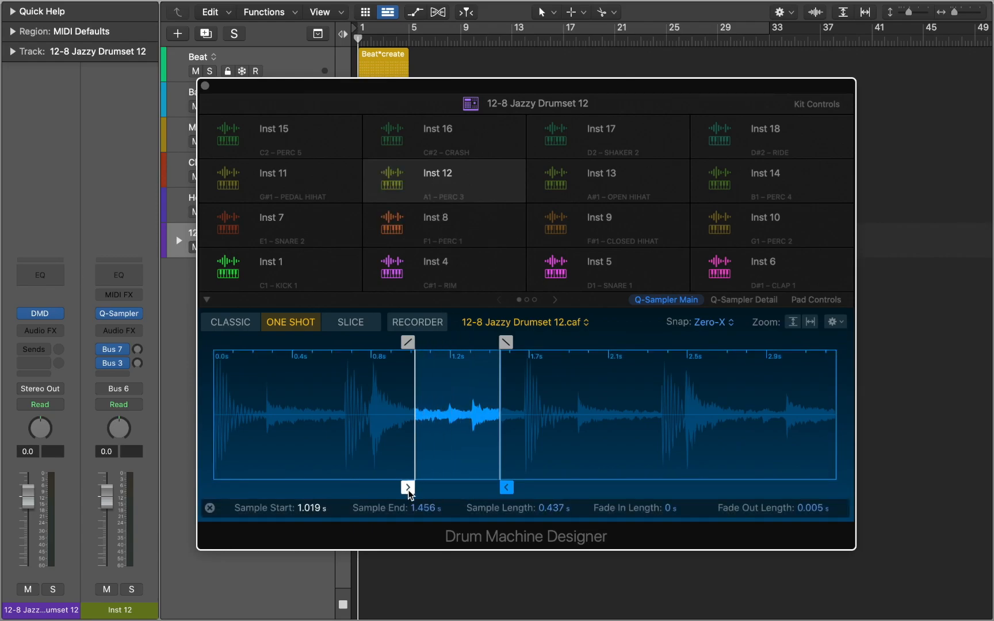